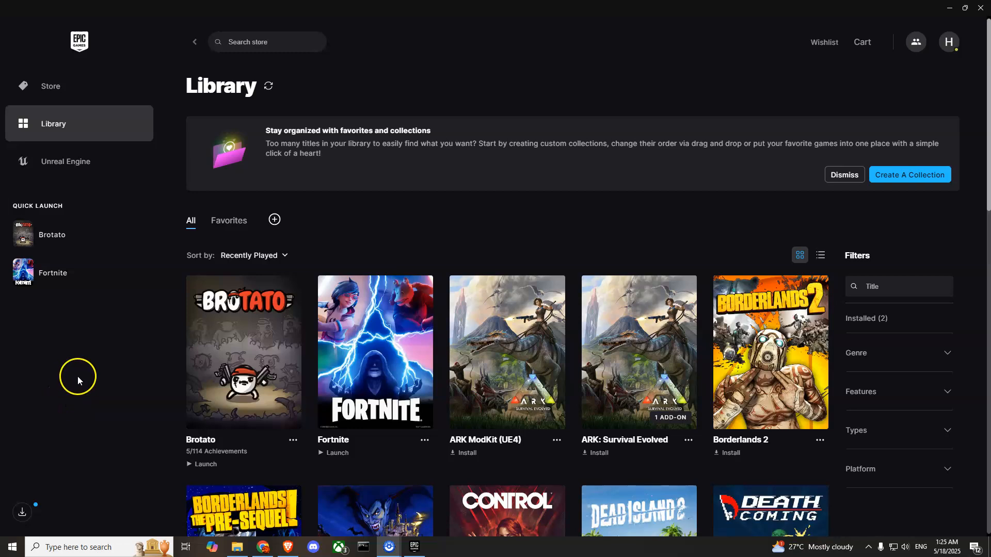
{"action": "mouse_move", "coordinate": [79, 235]}
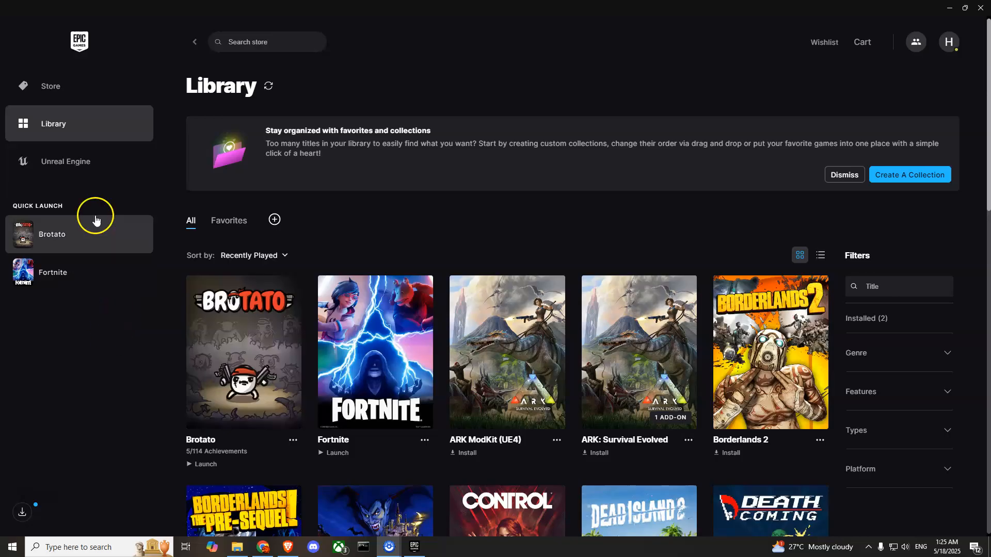
{"action": "mouse_move", "coordinate": [340, 446]}
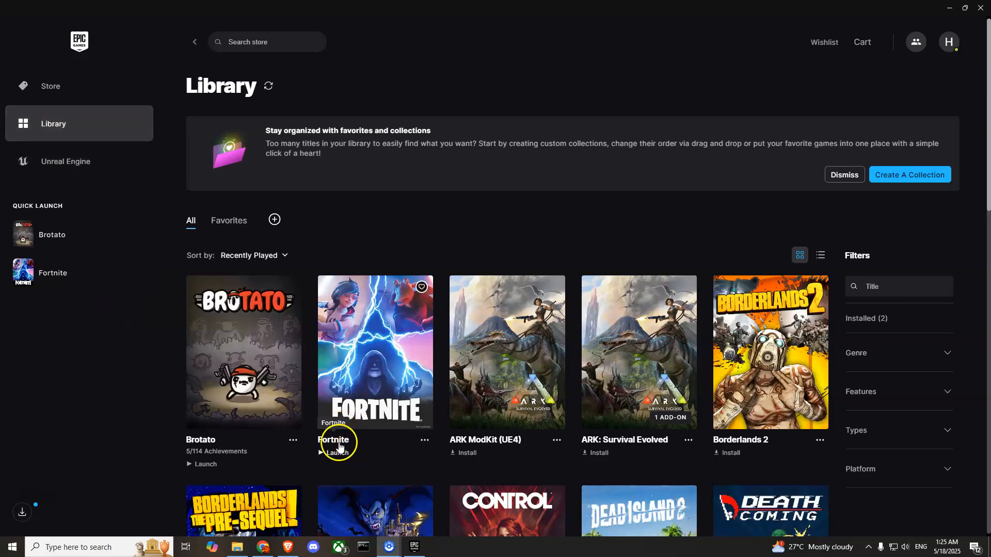
{"action": "mouse_move", "coordinate": [423, 441]}
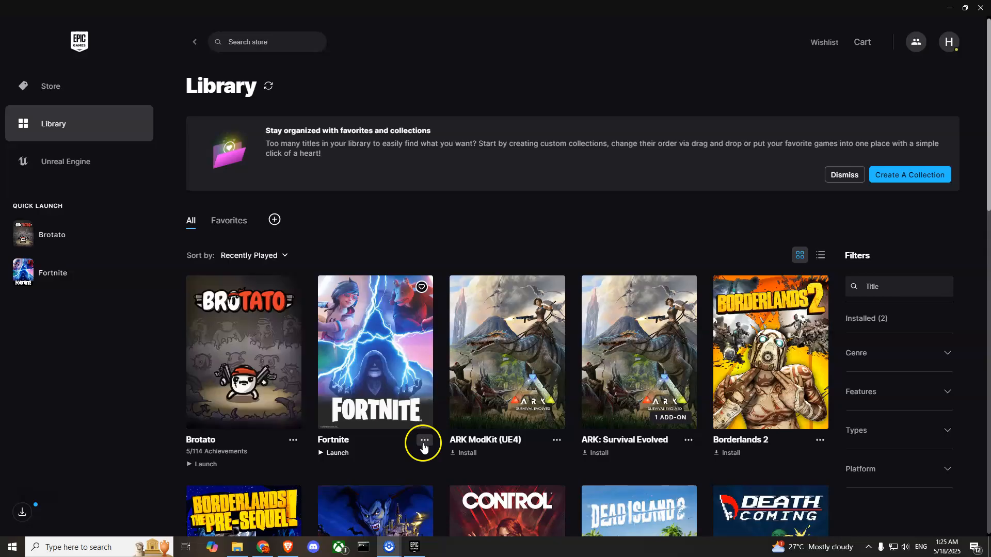
Show the actions menu for the Fortnite tile in the Library.
{"action": "left_click", "coordinate": [424, 441]}
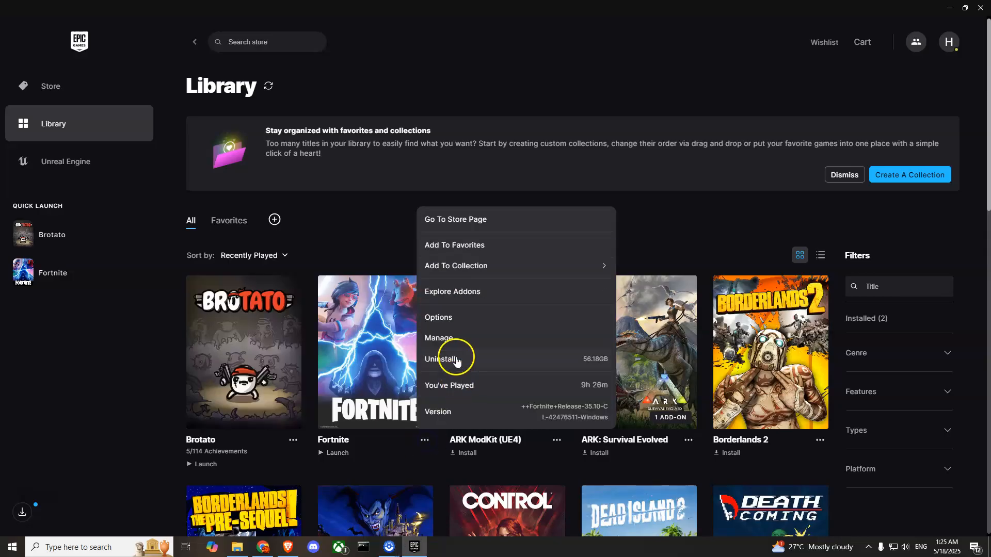
From Fortnite's Manage panel, start Verify Files on the installation.
{"action": "left_click", "coordinate": [438, 338]}
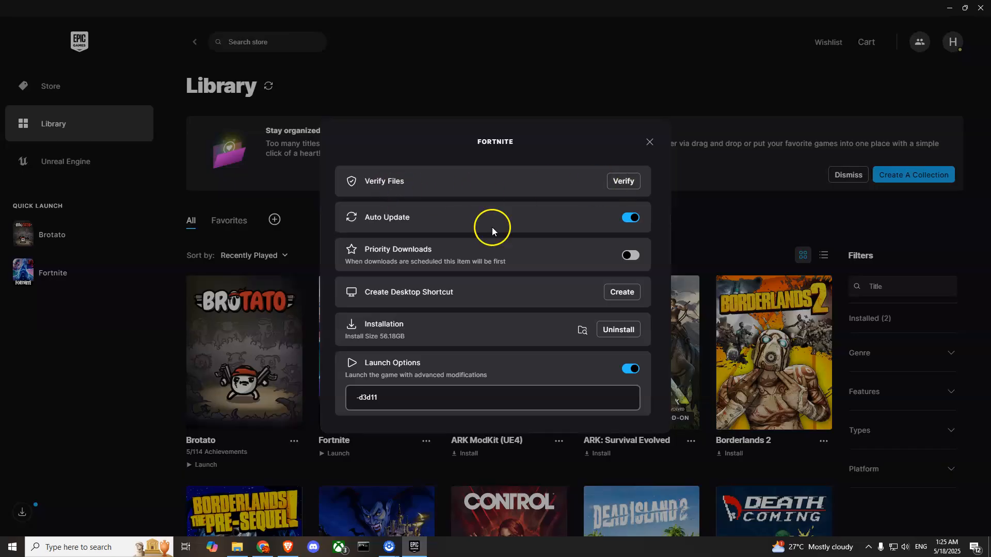
{"action": "mouse_move", "coordinate": [584, 253]}
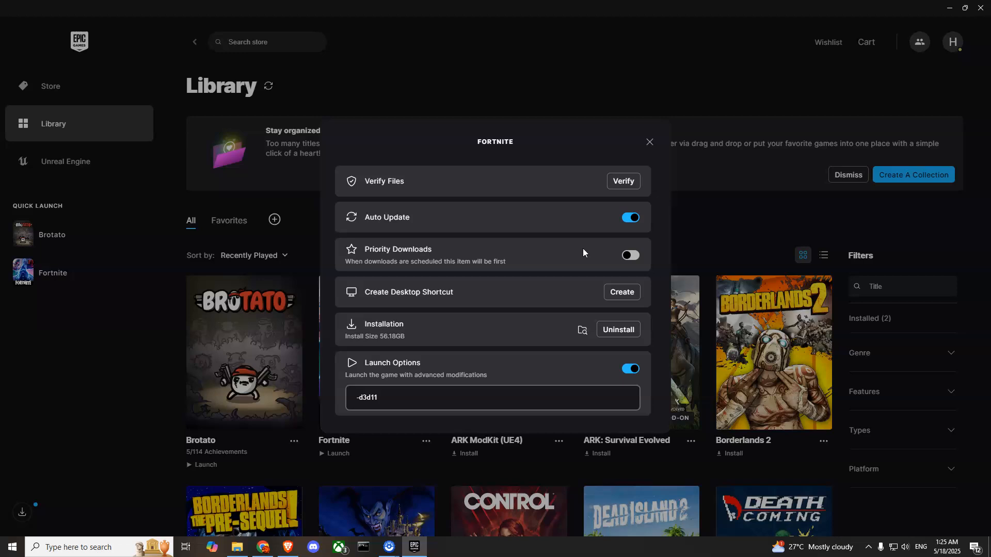
{"action": "left_click", "coordinate": [650, 141]}
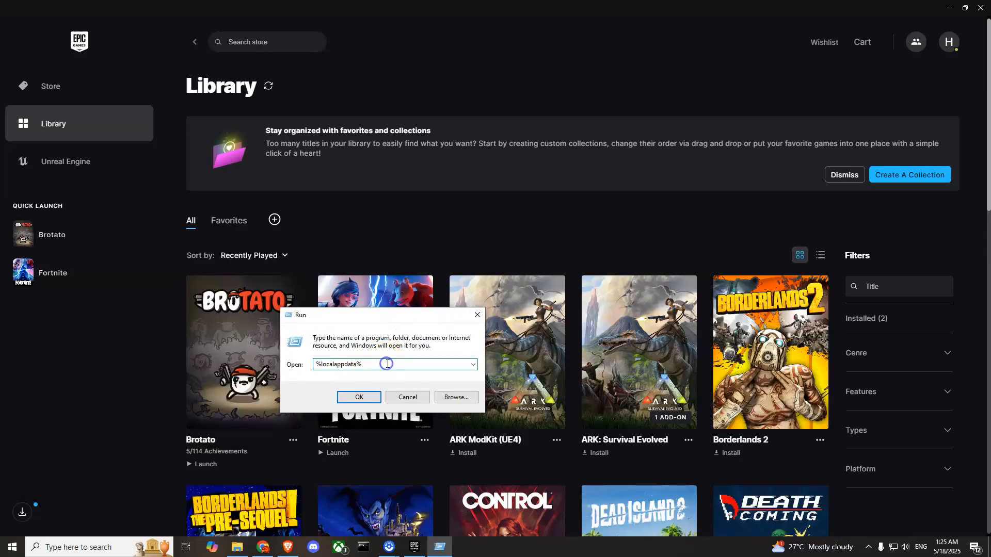
{"action": "mouse_move", "coordinate": [334, 364]}
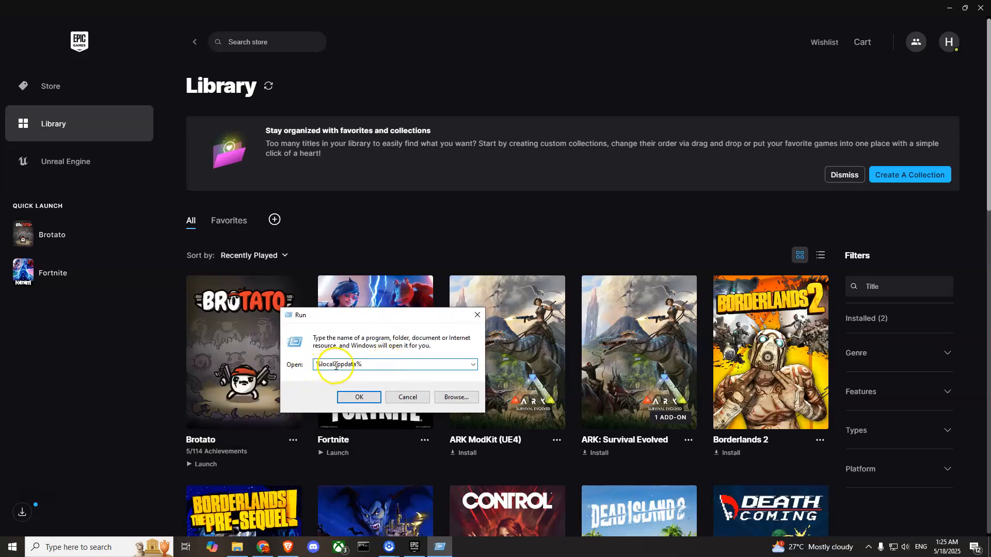
Run %localappdata% to reach the AppData Local folder in File Explorer.
{"action": "left_click", "coordinate": [407, 396]}
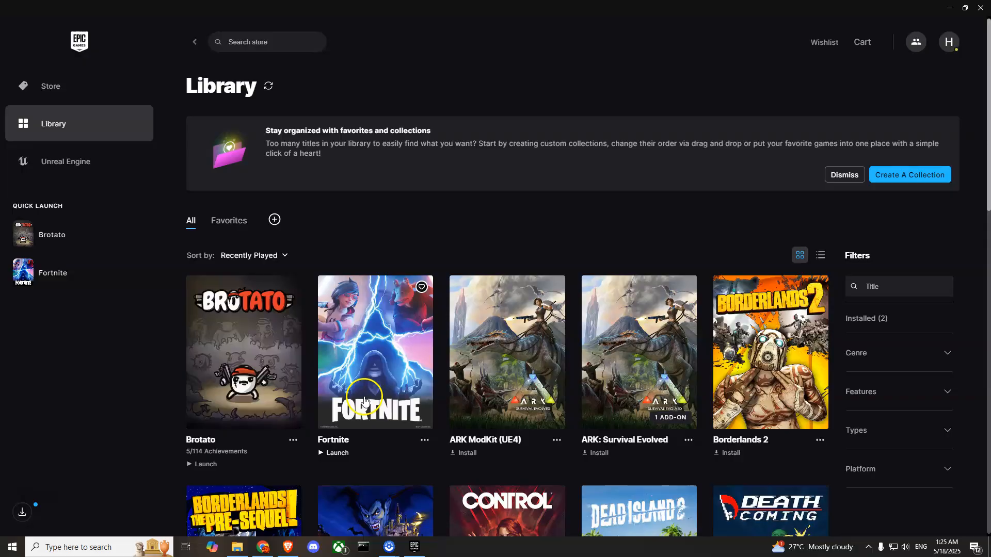
{"action": "left_click", "coordinate": [236, 548]}
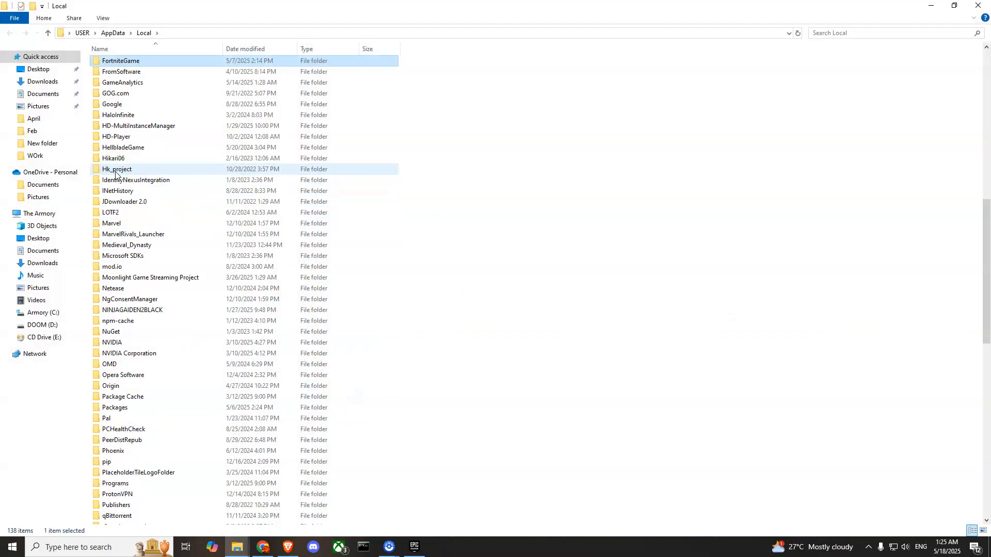
Navigate into FortniteGame and then its Saved folder.
{"action": "double_click", "coordinate": [120, 60]}
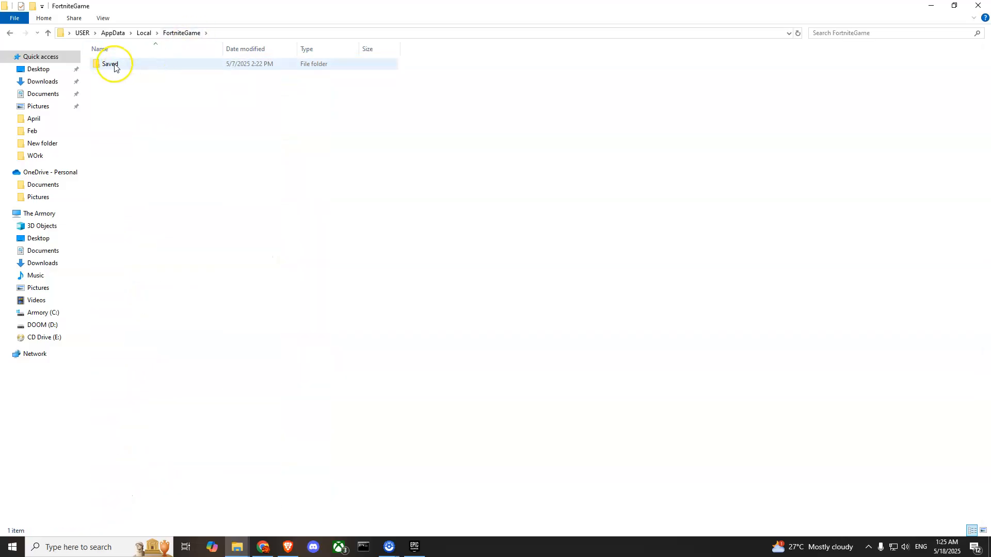
{"action": "double_click", "coordinate": [111, 63]}
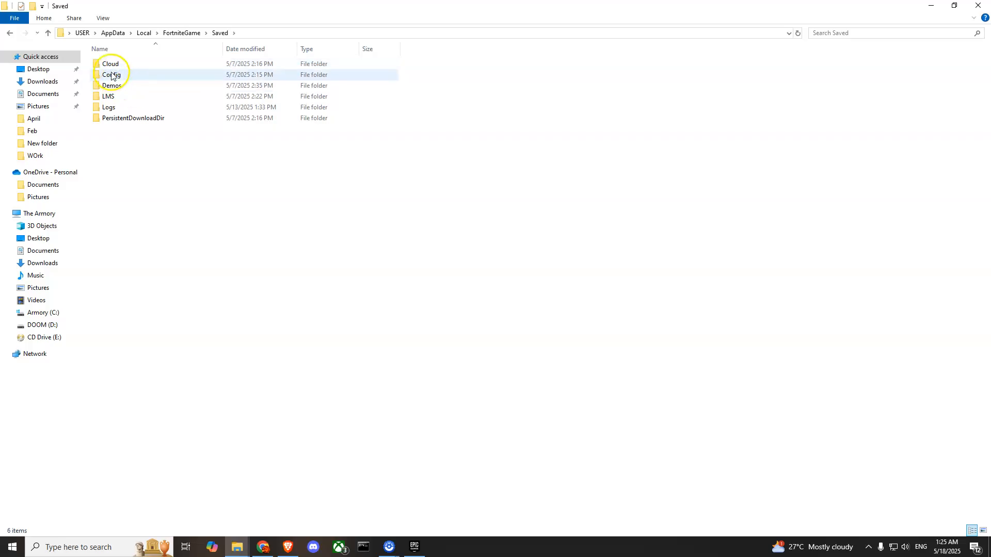
{"action": "mouse_move", "coordinate": [112, 75]}
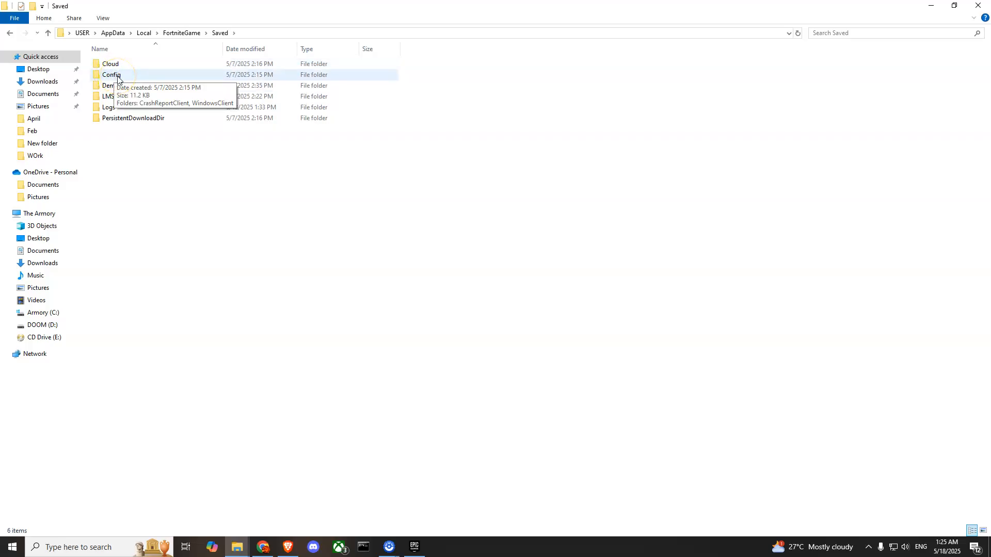
Select the Config folder inside FortniteGame's Saved directory for deletion.
{"action": "left_click", "coordinate": [112, 74]}
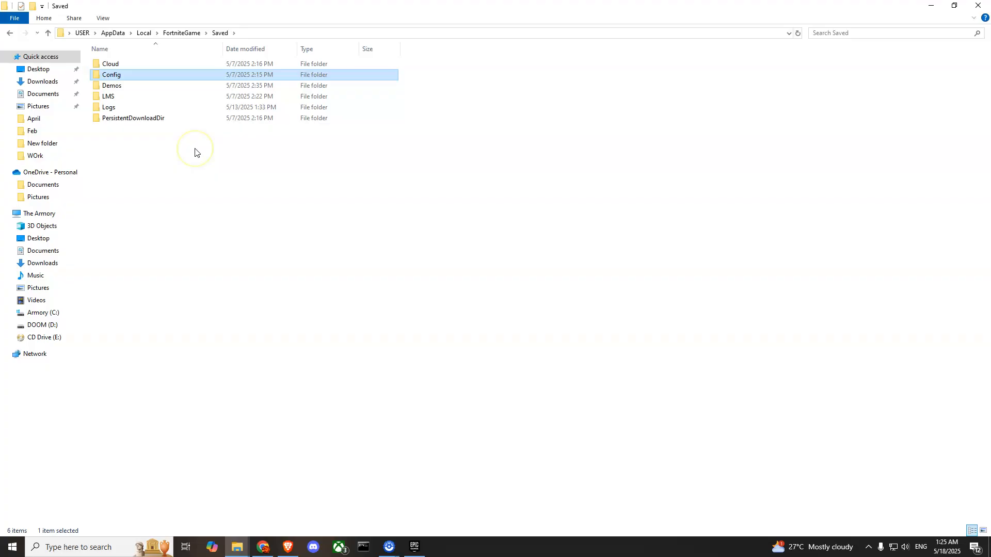
{"action": "mouse_move", "coordinate": [196, 152]}
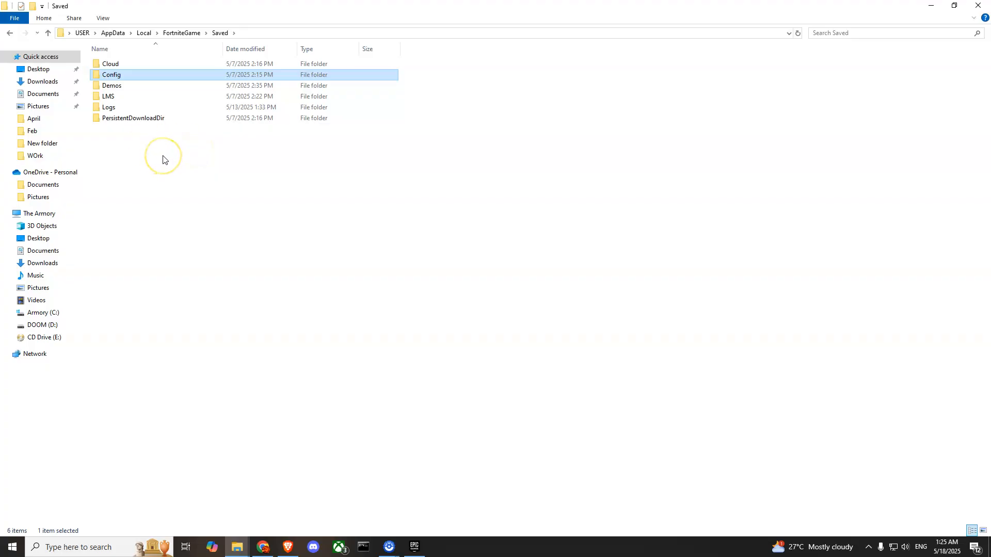
{"action": "mouse_move", "coordinate": [227, 242]}
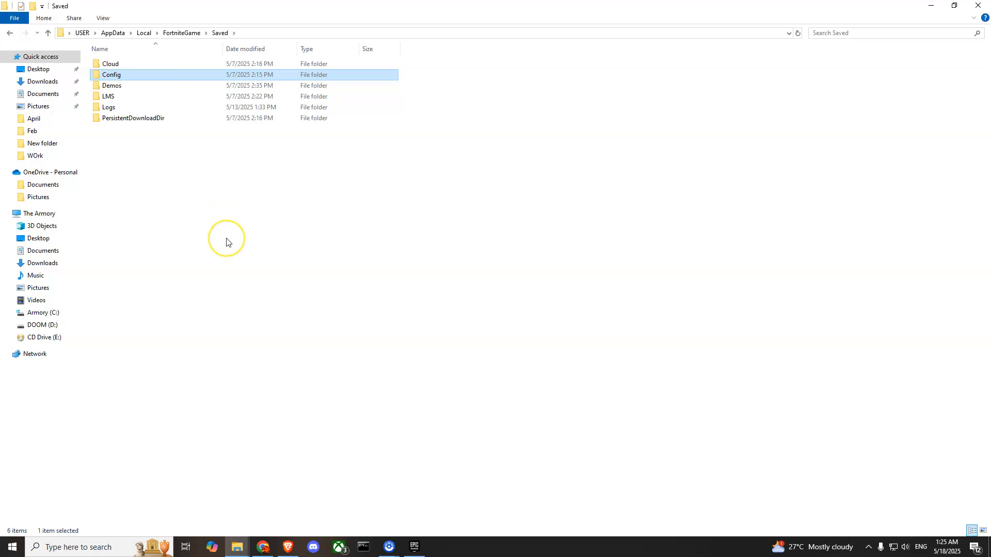
{"action": "mouse_move", "coordinate": [227, 241]}
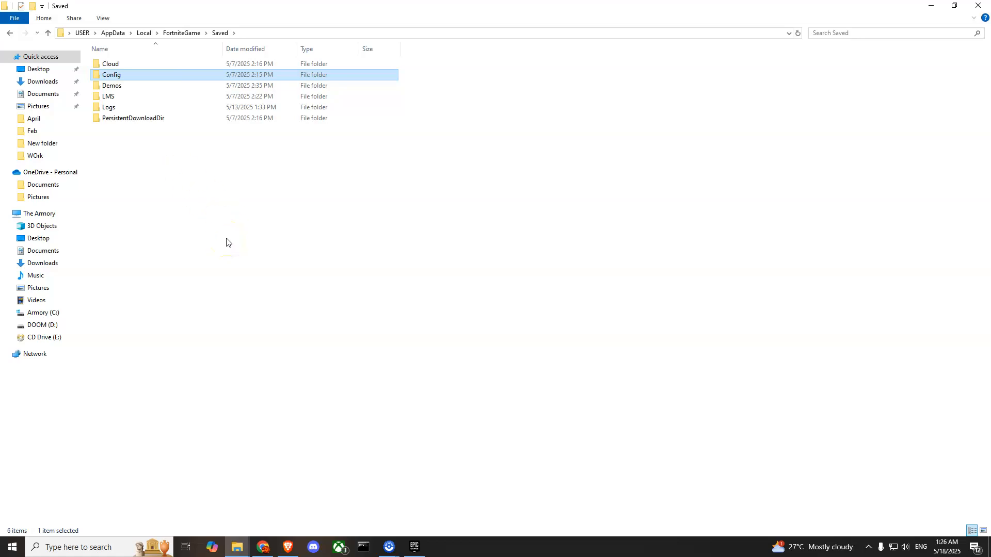
{"action": "mouse_move", "coordinate": [159, 399]}
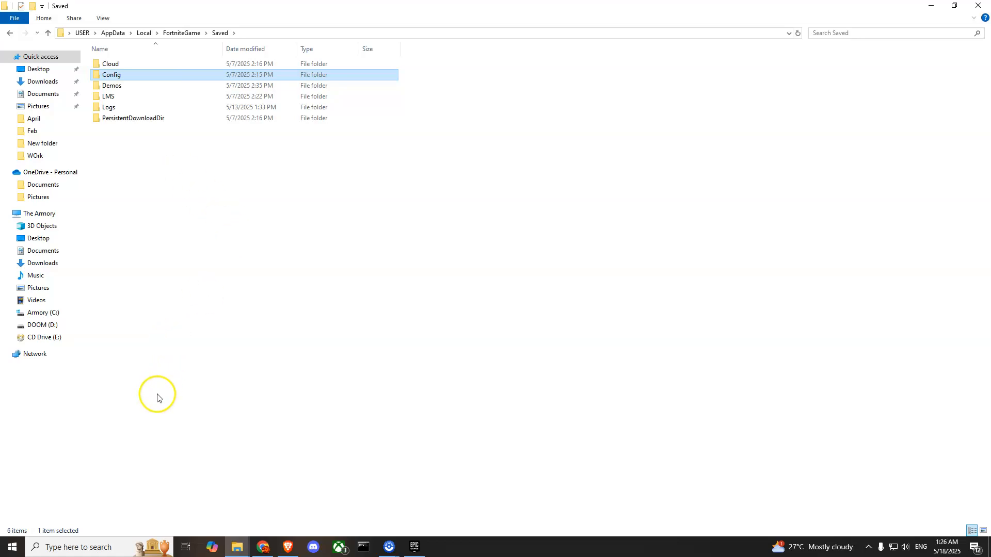